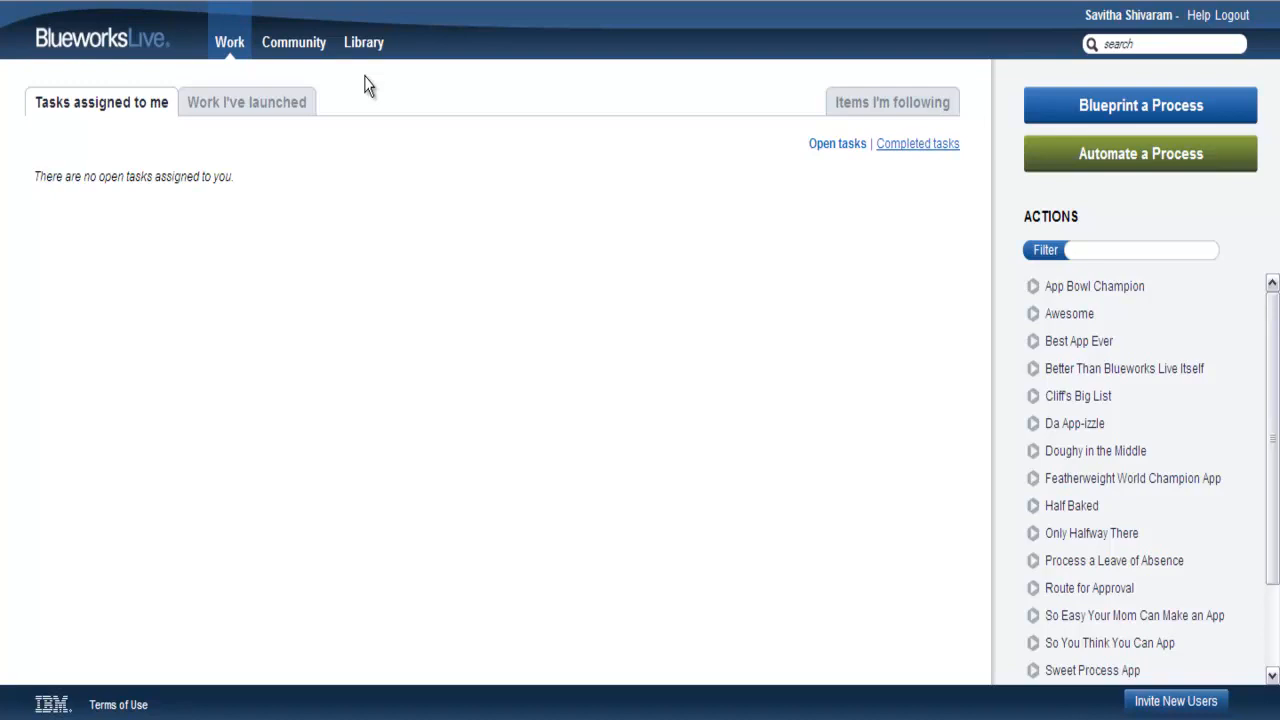
Switch from work tasks to the Library listing the seven active spaces
{"action": "left_click", "coordinate": [364, 42]}
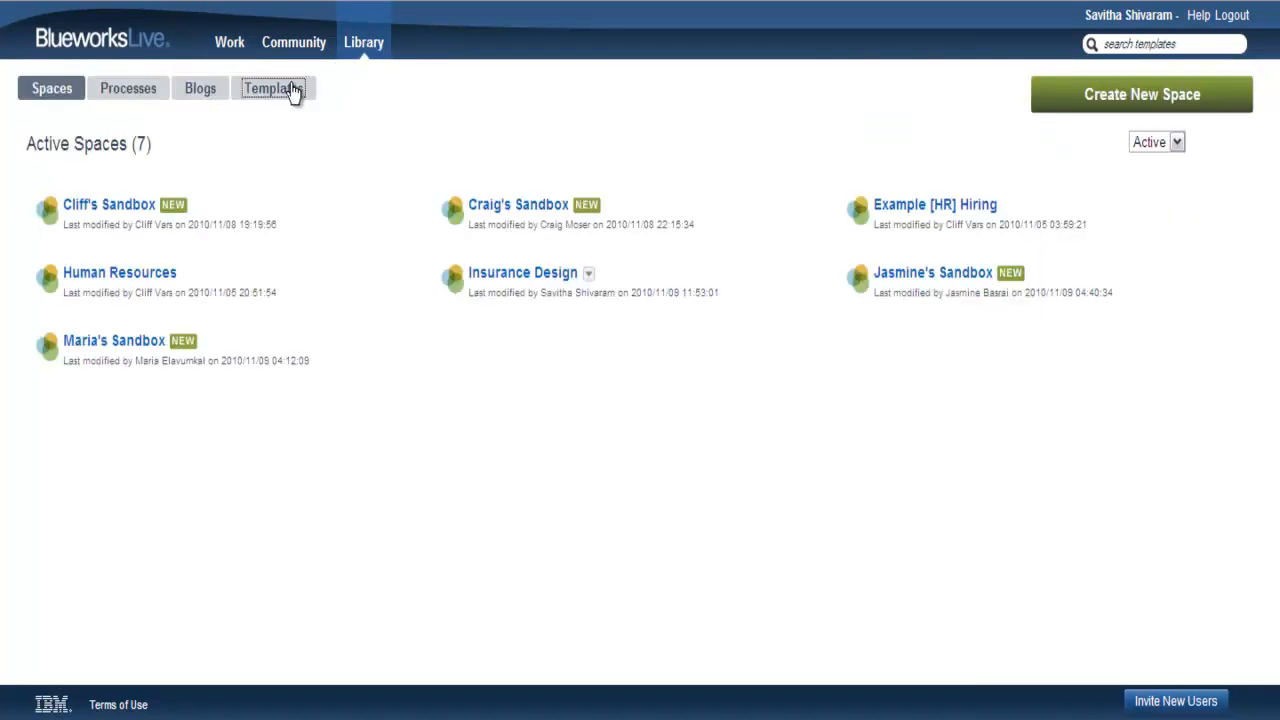
Show the Templates page and scroll the Featured carousel back to Purchase Order Planning
{"action": "left_click", "coordinate": [272, 88]}
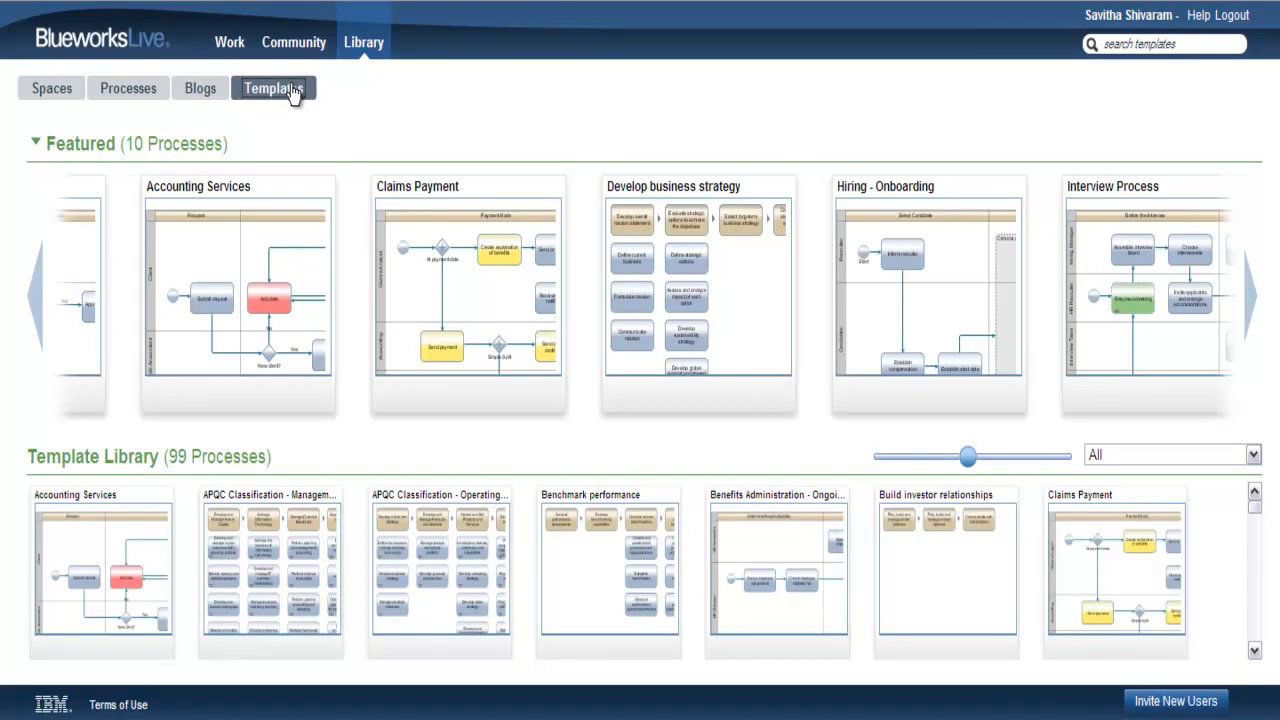
{"action": "mouse_move", "coordinate": [356, 108]}
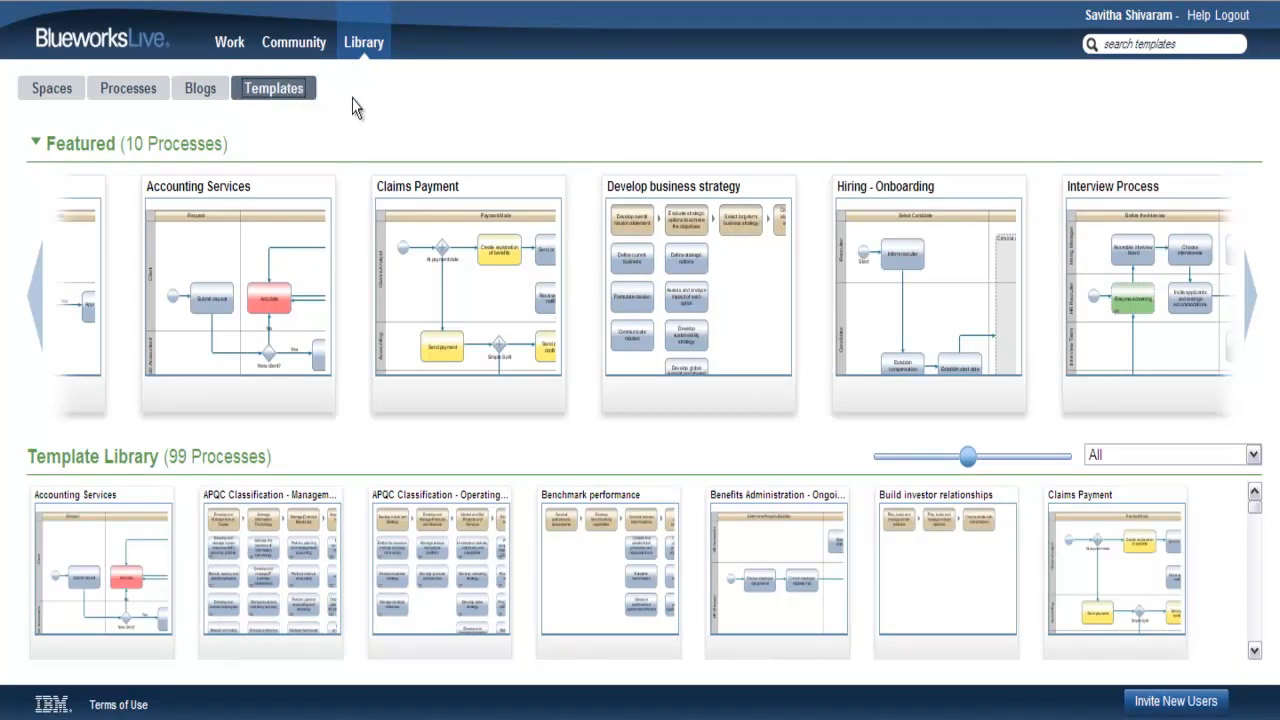
{"action": "mouse_move", "coordinate": [536, 104]}
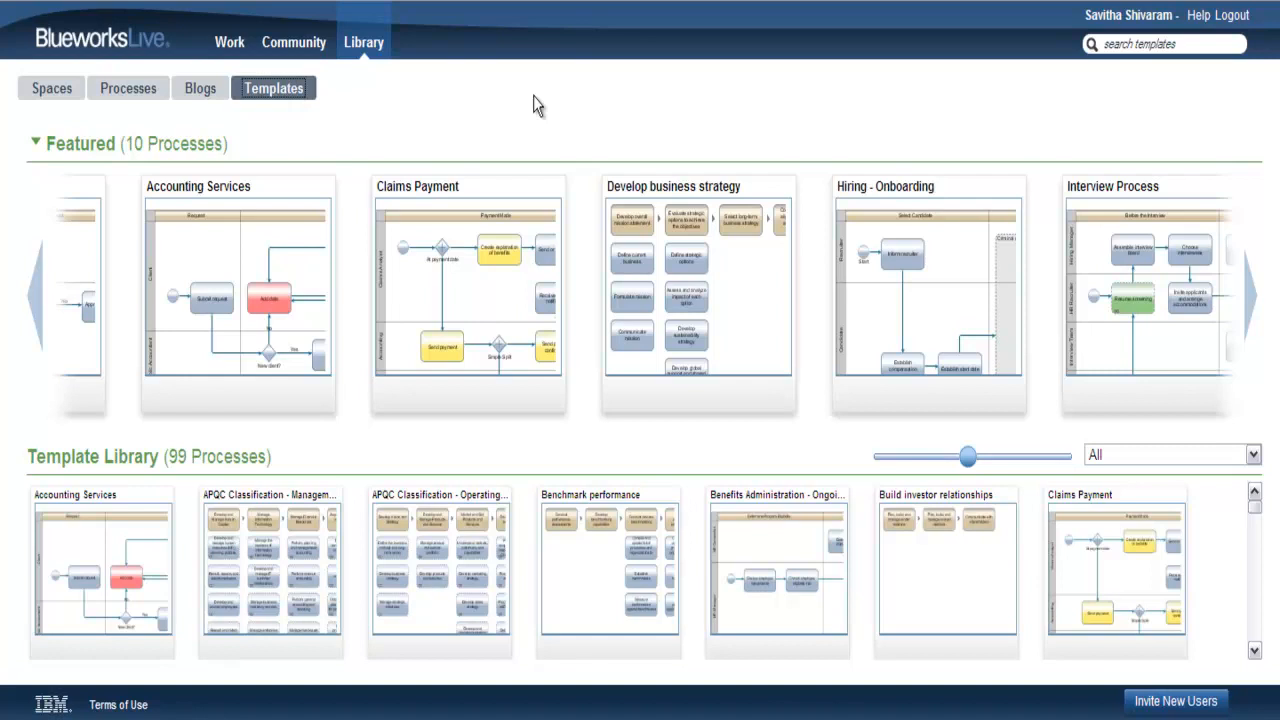
{"action": "left_click", "coordinate": [1160, 44]}
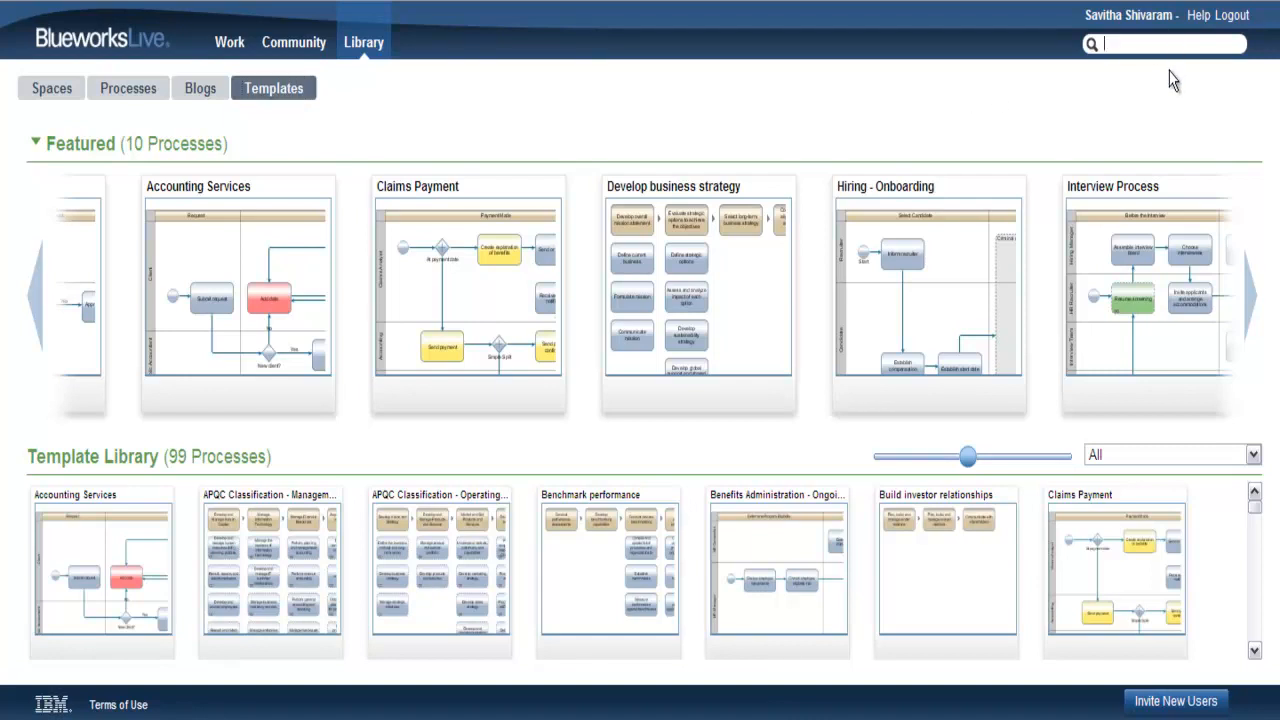
{"action": "mouse_move", "coordinate": [48, 128]}
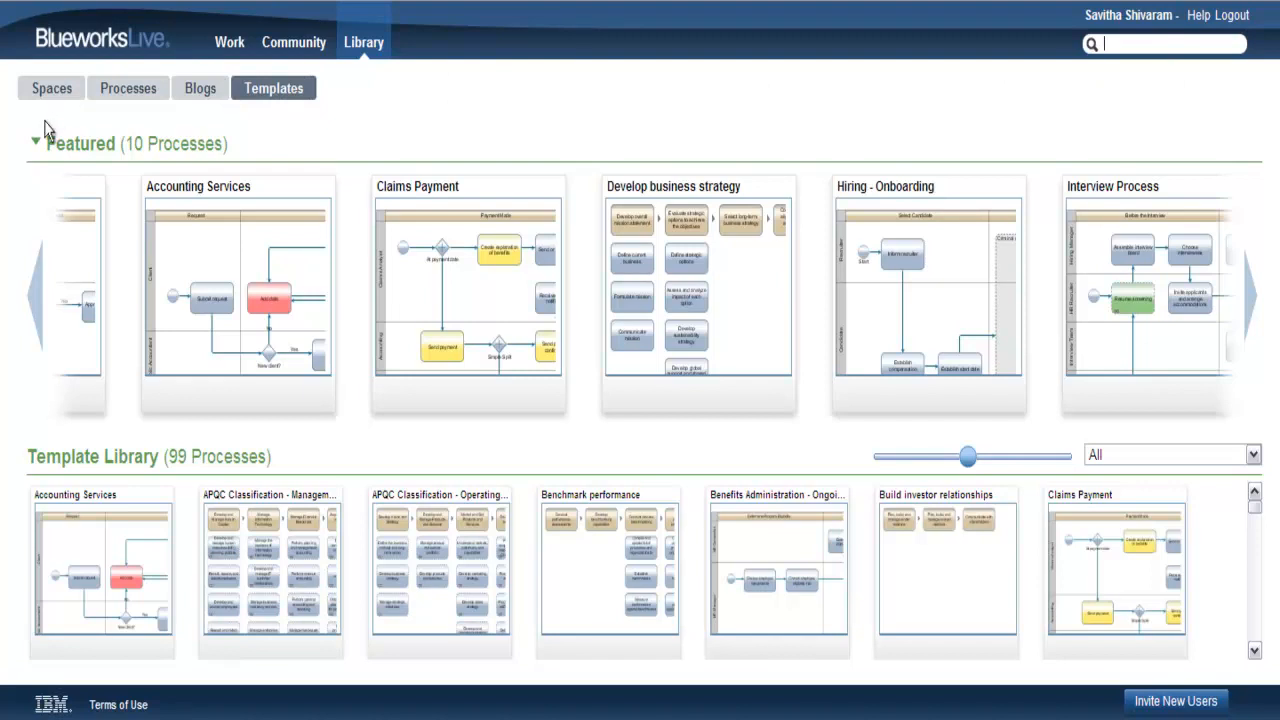
{"action": "mouse_move", "coordinate": [16, 148]}
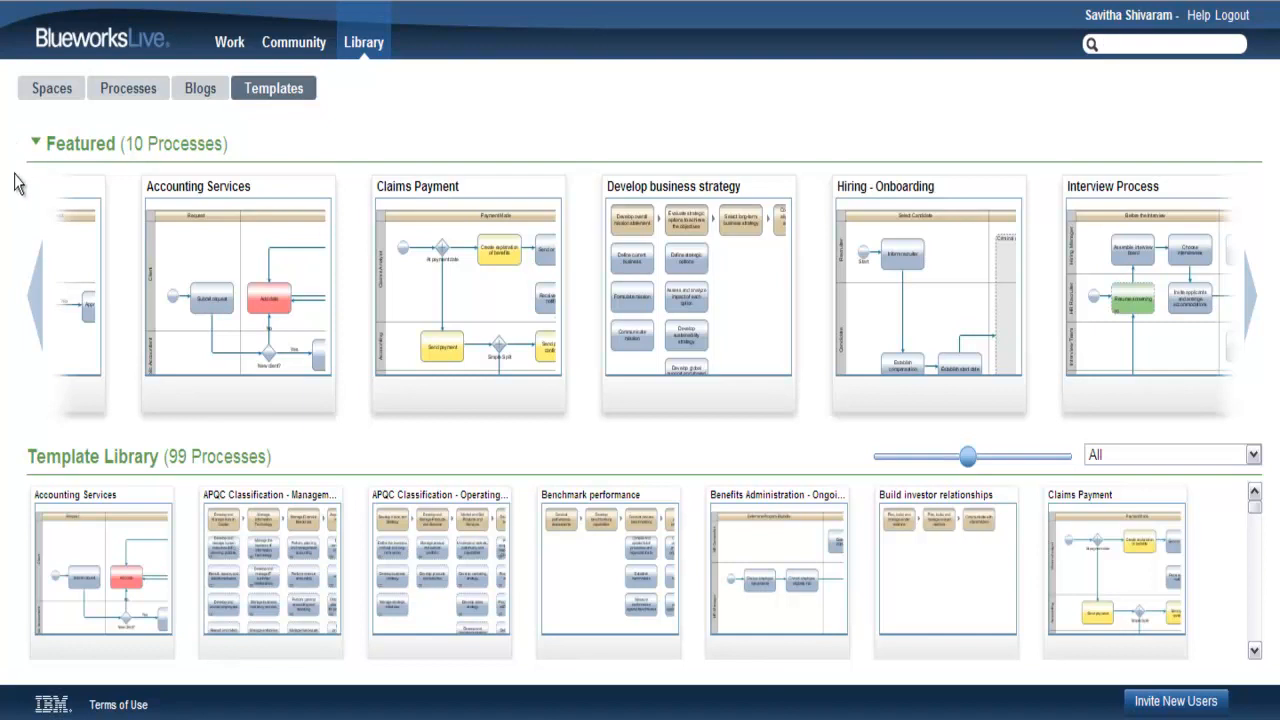
{"action": "left_click", "coordinate": [36, 296]}
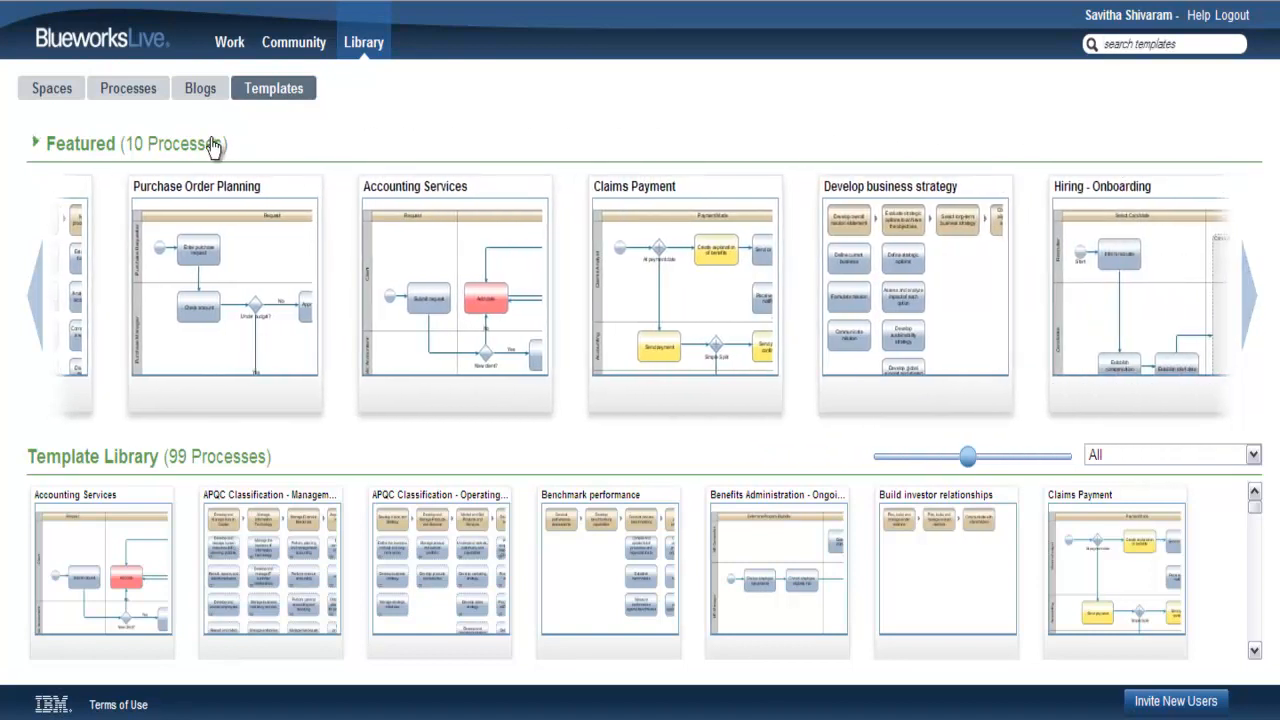
{"action": "left_click", "coordinate": [36, 144]}
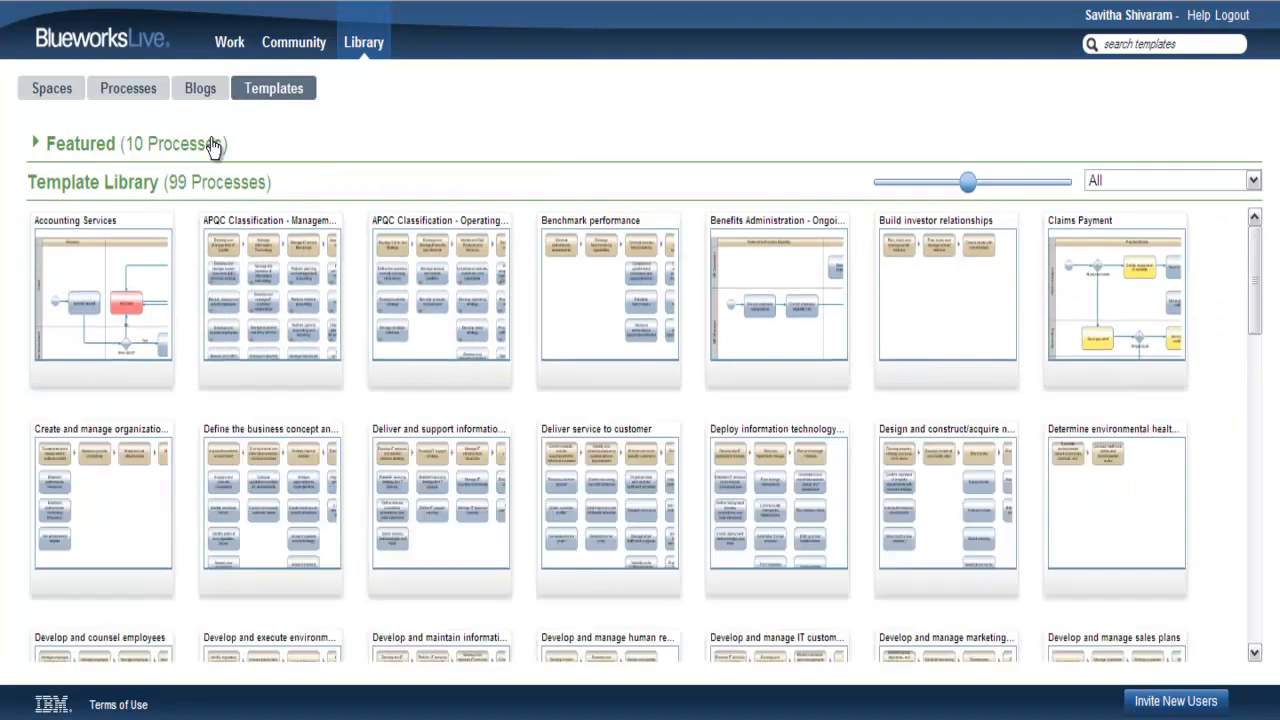
{"action": "left_click", "coordinate": [36, 144]}
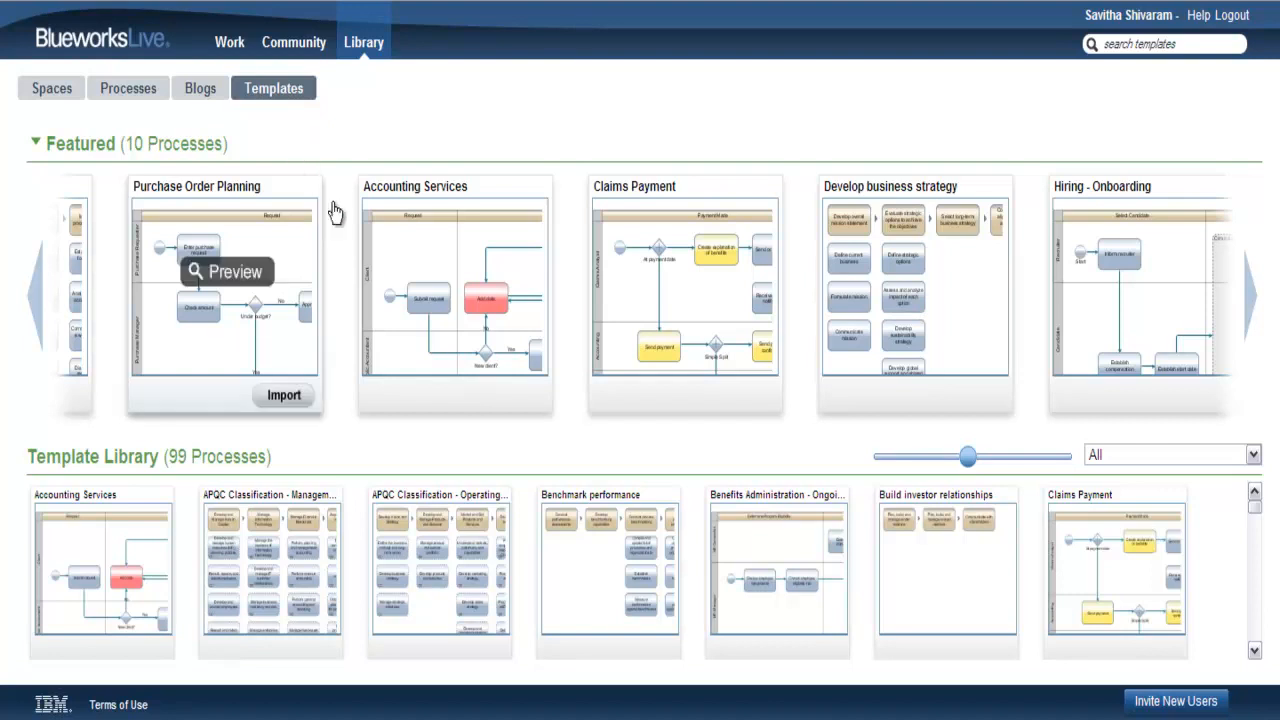
{"action": "mouse_move", "coordinate": [668, 280]}
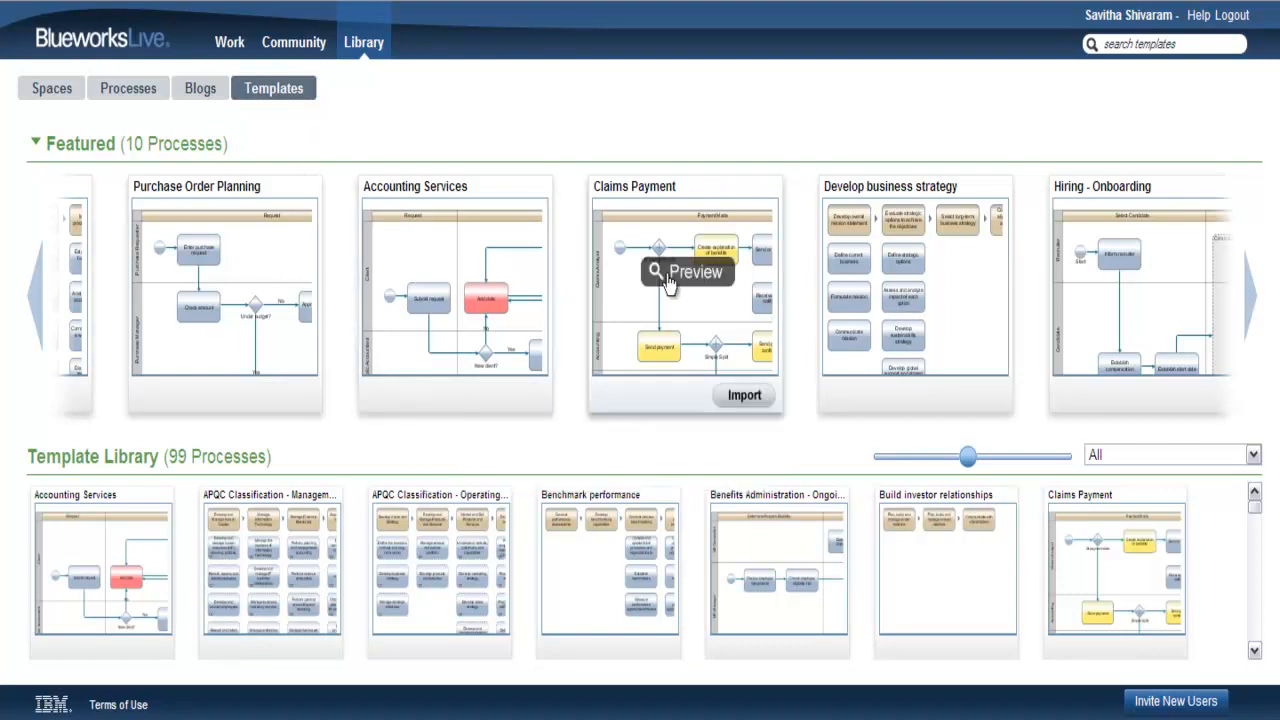
{"action": "mouse_move", "coordinate": [684, 290]}
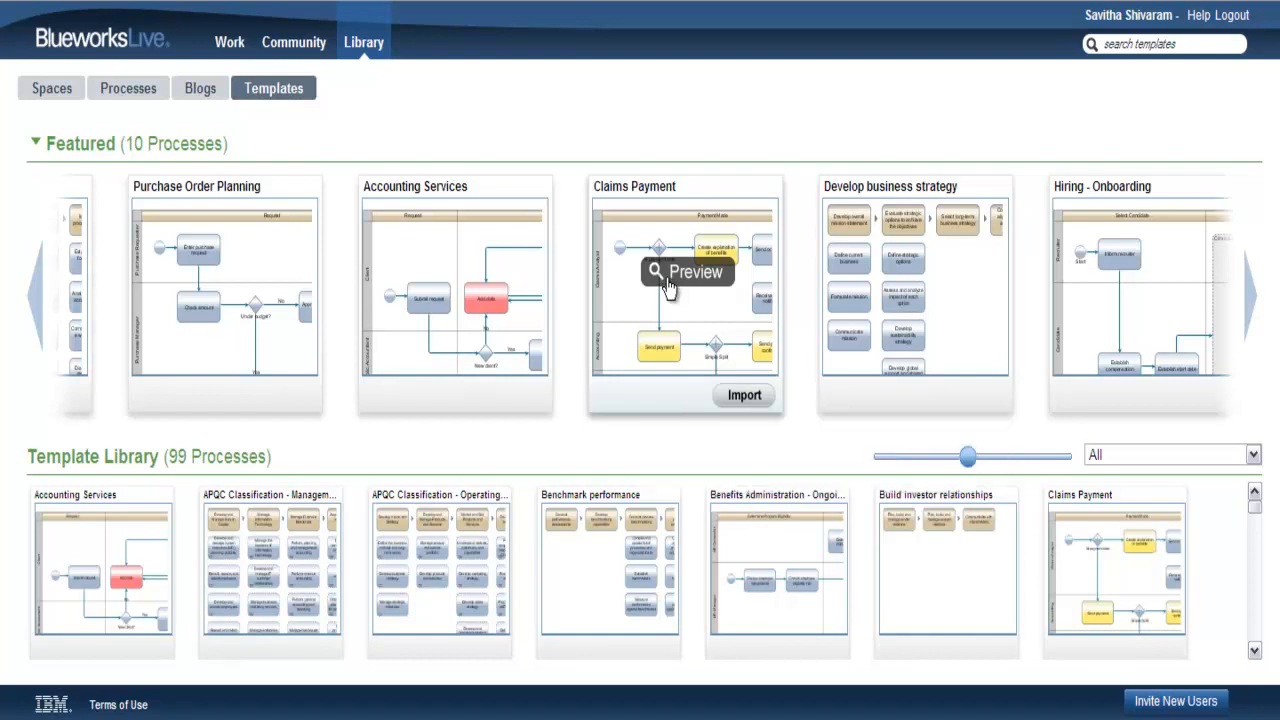
Preview the Claims Payment featured template's process diagram
{"action": "left_click", "coordinate": [686, 272]}
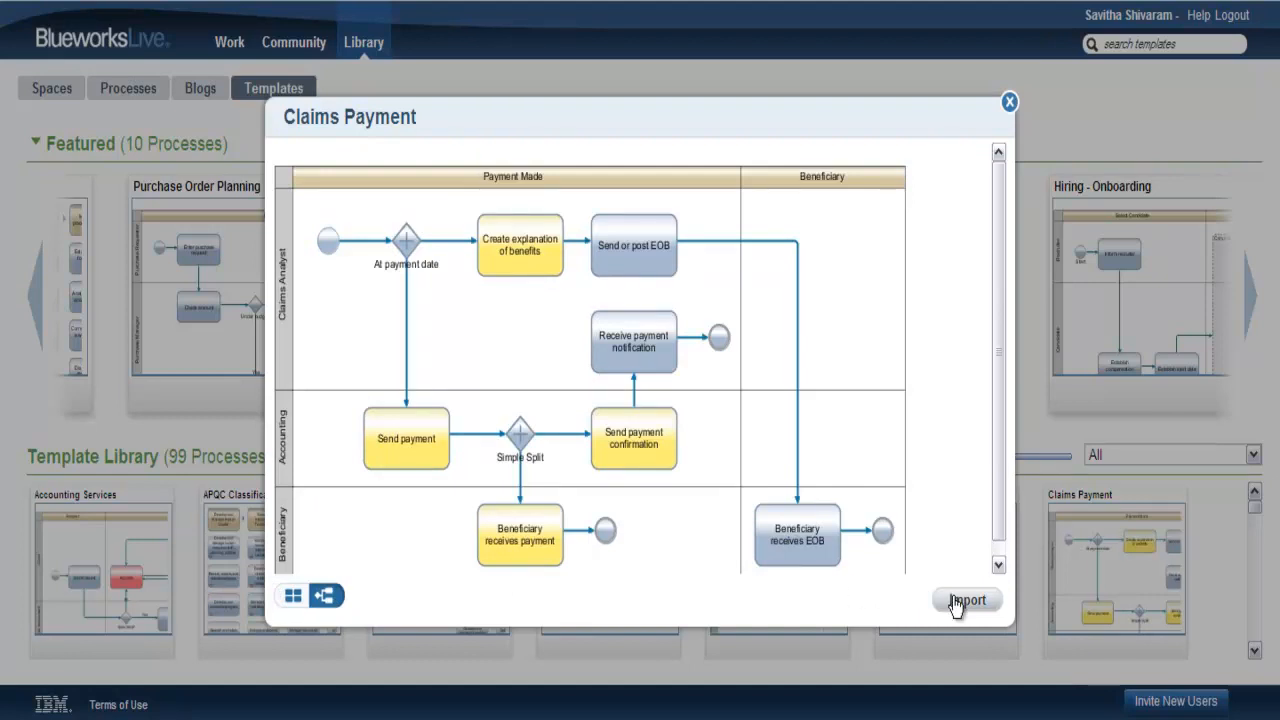
Start importing Claims Payment into the Human Resources space, then dismiss the import form
{"action": "left_click", "coordinate": [966, 600]}
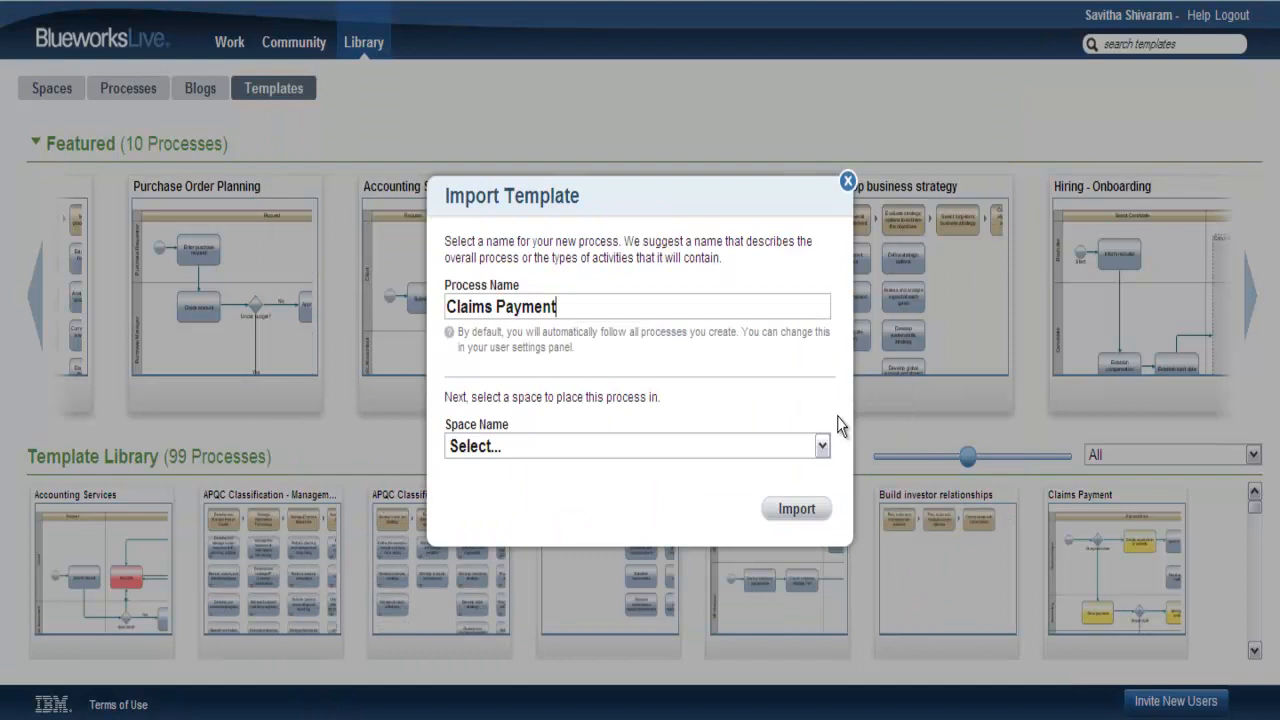
{"action": "left_click", "coordinate": [820, 446]}
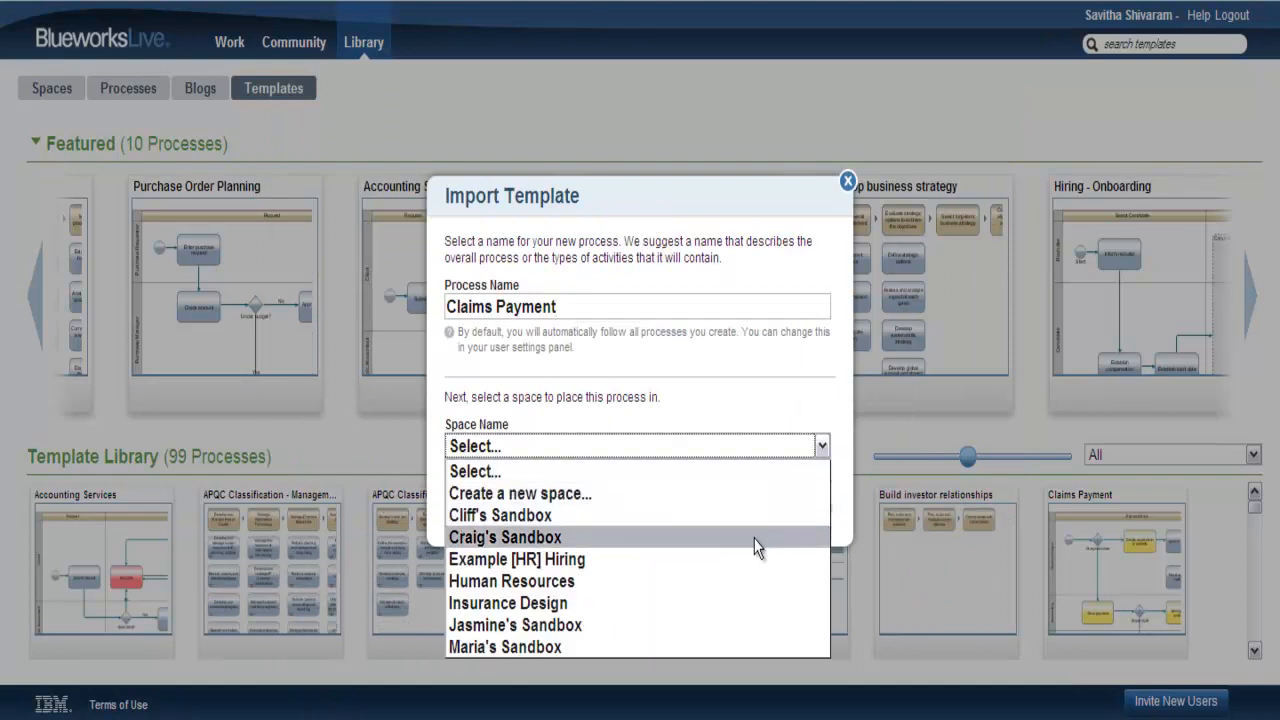
{"action": "left_click", "coordinate": [512, 580]}
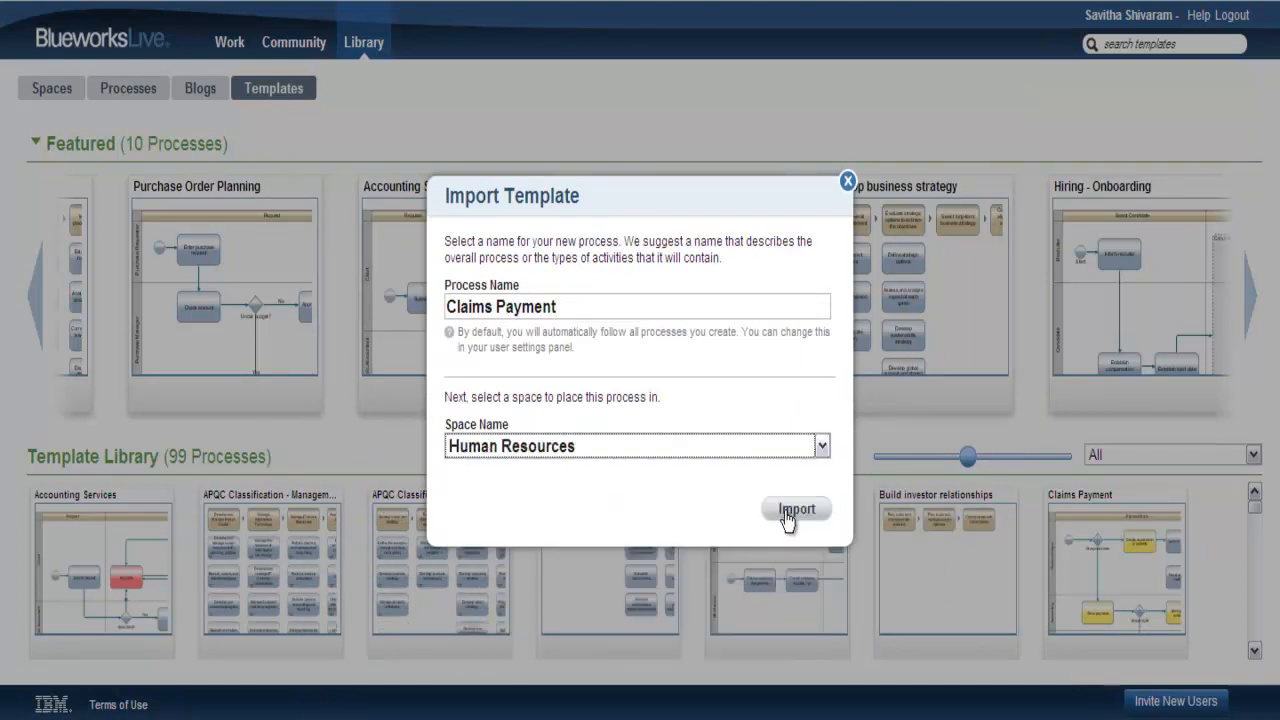
{"action": "mouse_move", "coordinate": [856, 240]}
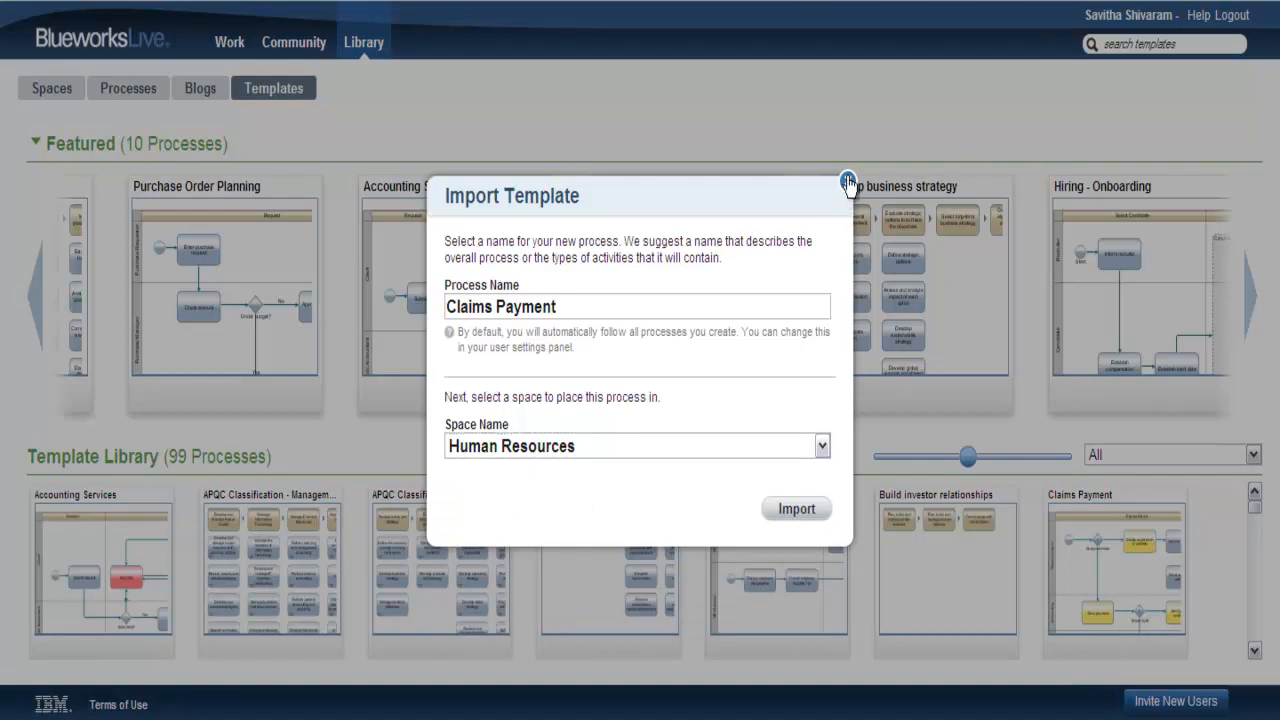
{"action": "left_click", "coordinate": [848, 180]}
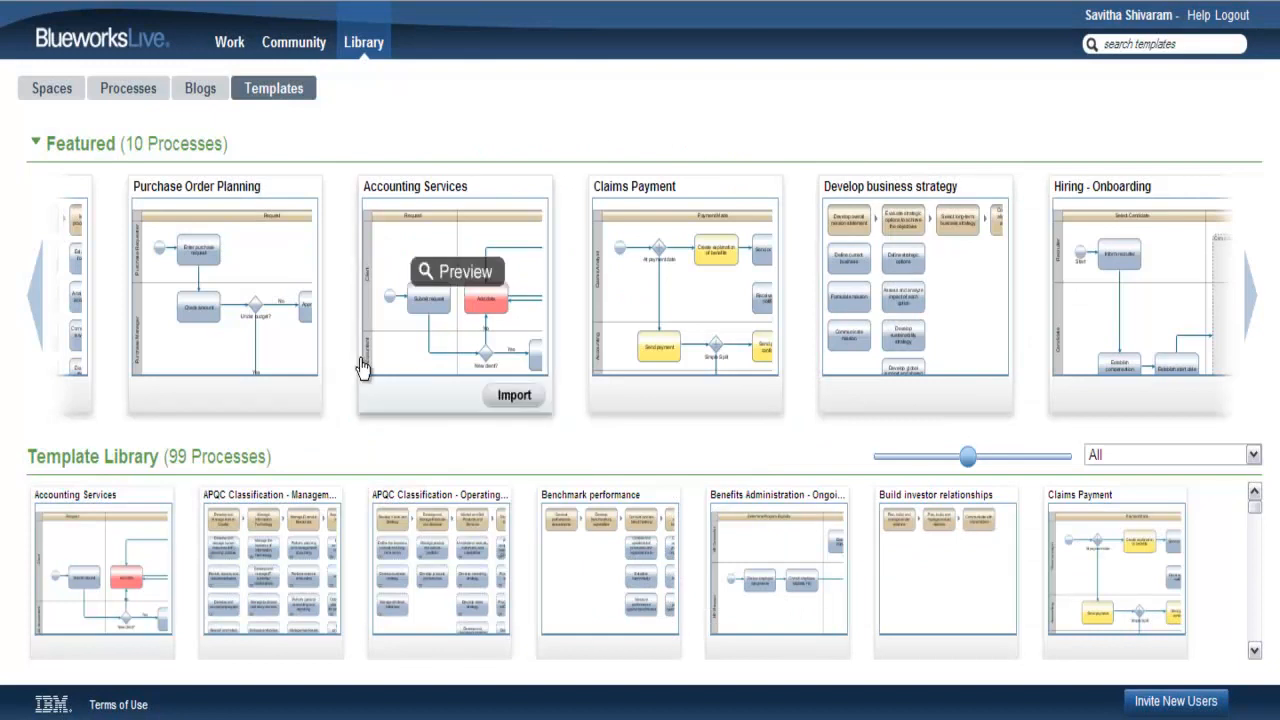
{"action": "mouse_move", "coordinate": [668, 332]}
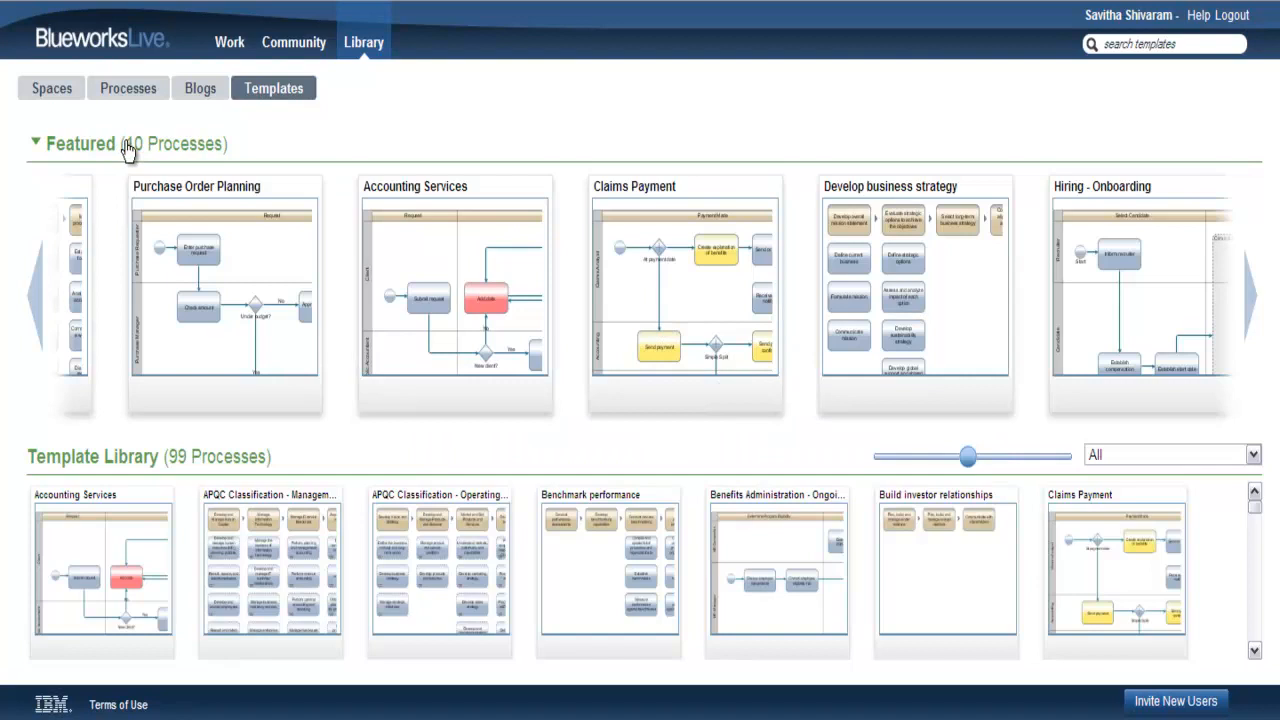
Collapse the Featured carousel and shrink the library thumbnails slightly
{"action": "left_click", "coordinate": [36, 144]}
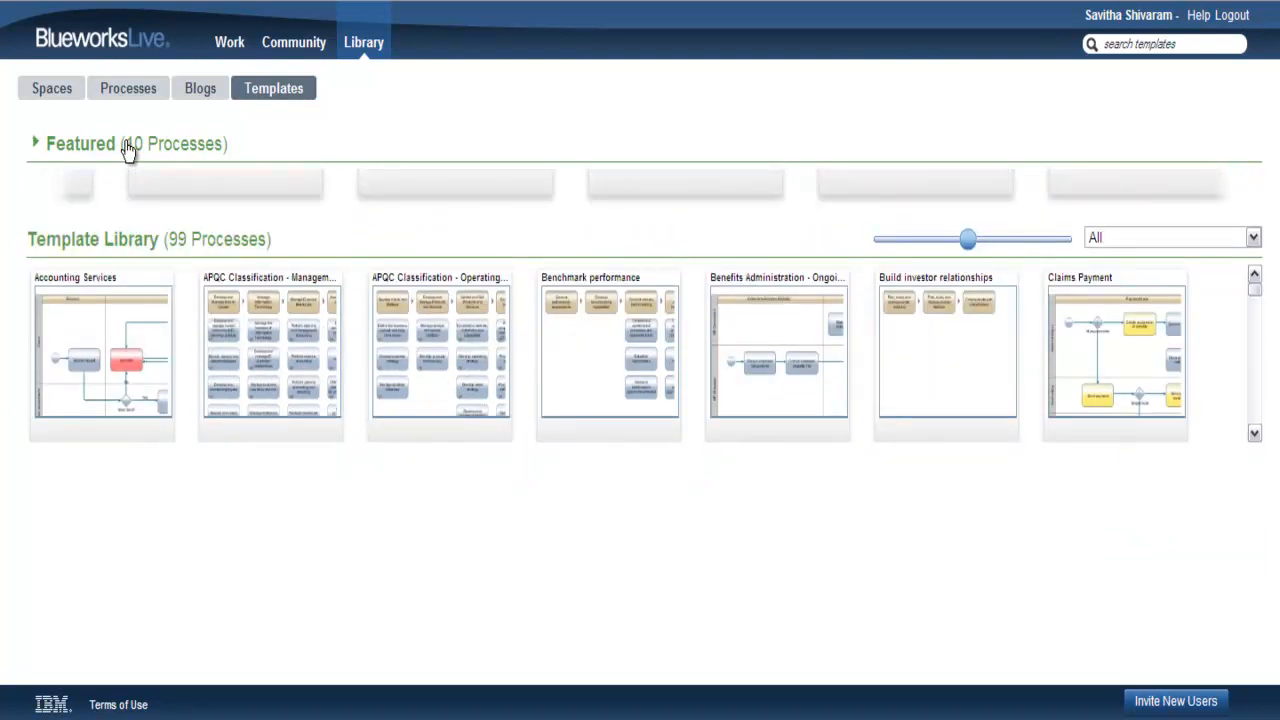
{"action": "left_click", "coordinate": [36, 144]}
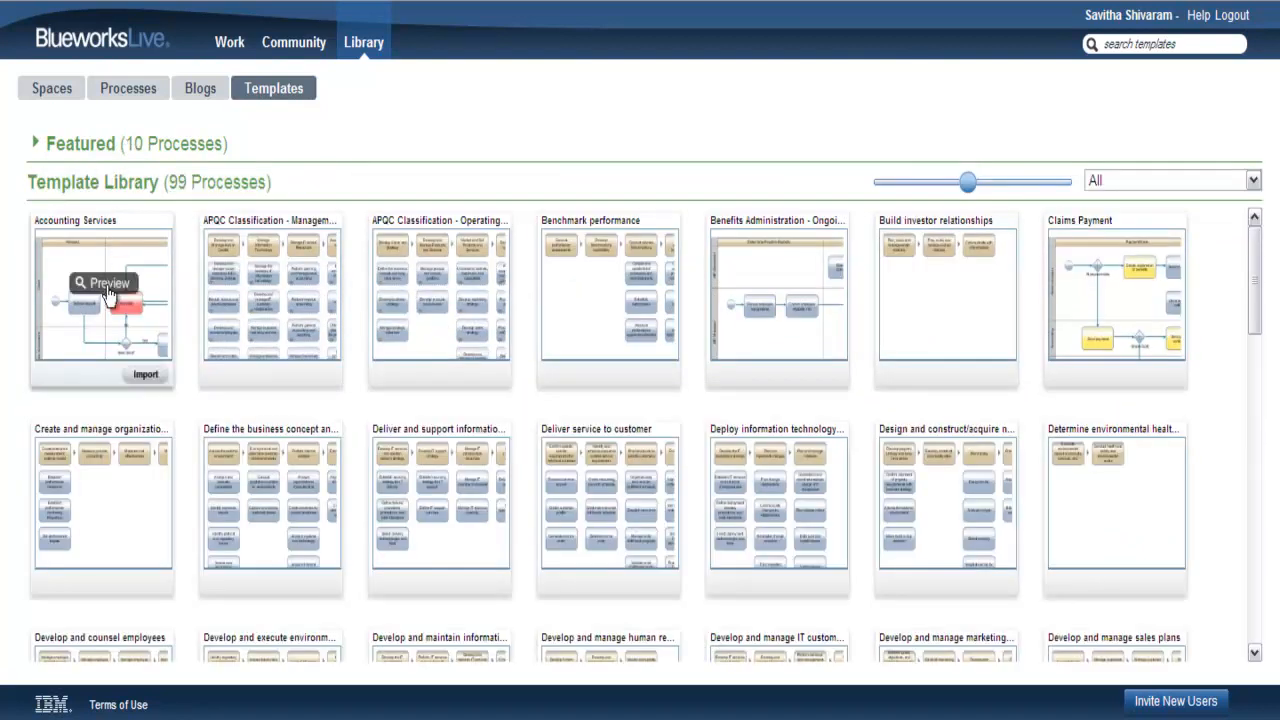
{"action": "mouse_move", "coordinate": [270, 290]}
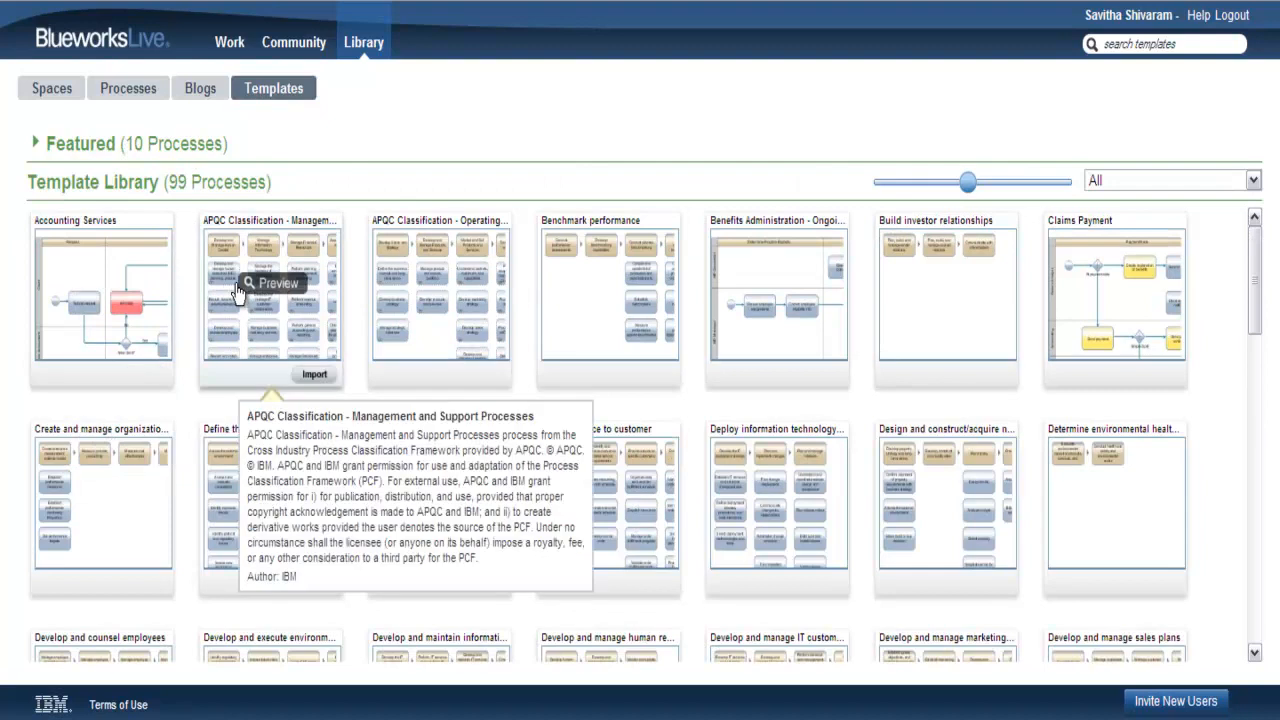
{"action": "mouse_move", "coordinate": [440, 300]}
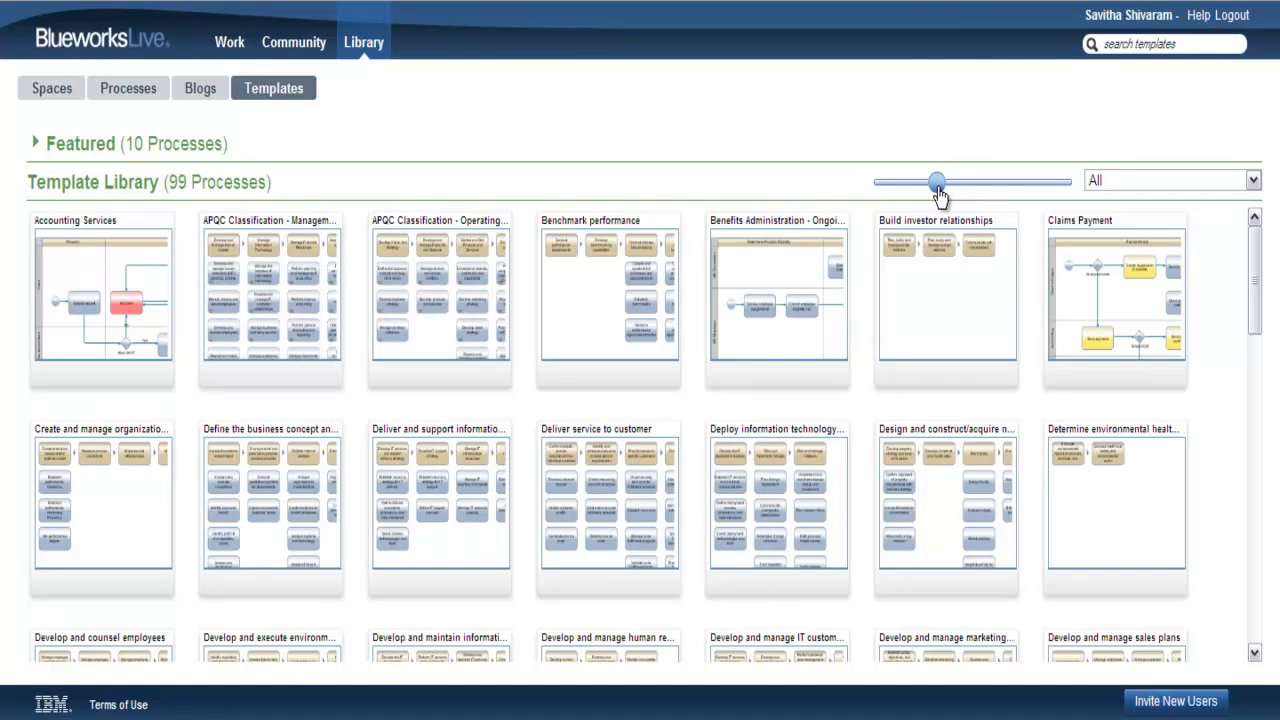
{"action": "left_click_drag", "start_coordinate": [936, 182], "coordinate": [932, 182]}
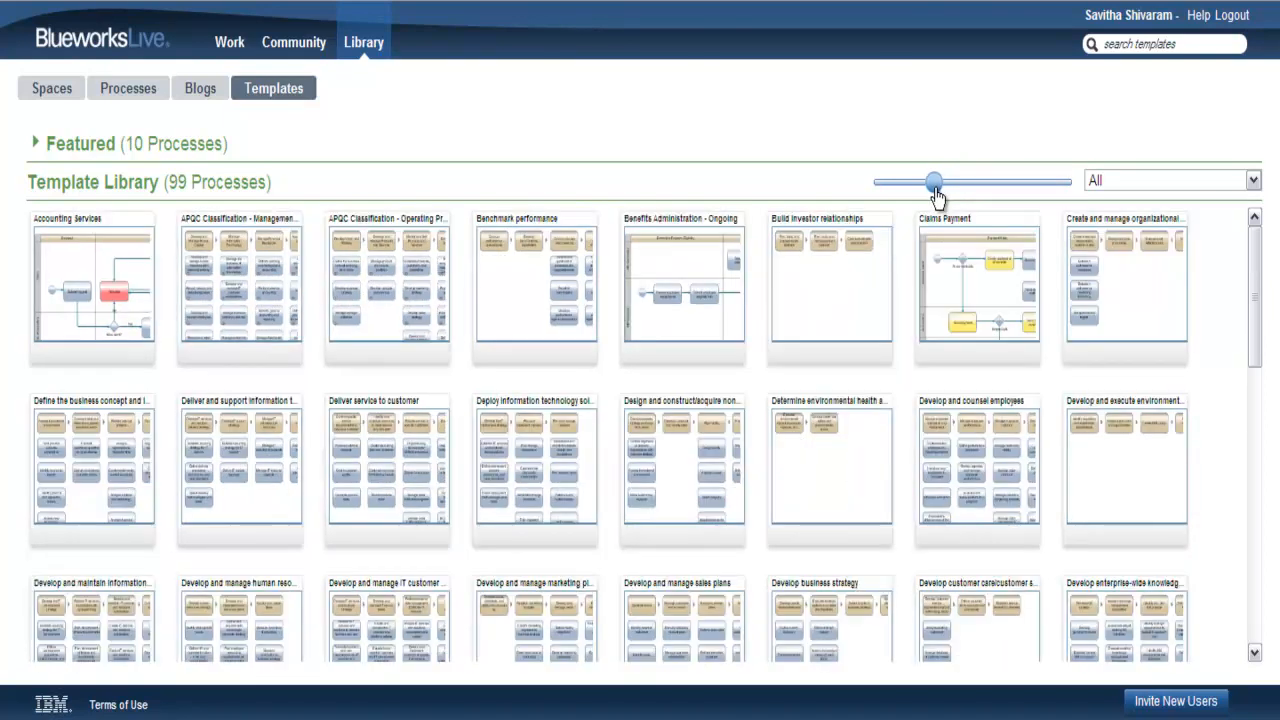
Enlarge the library thumbnails to six templates per row
{"action": "left_click_drag", "start_coordinate": [934, 182], "coordinate": [988, 184]}
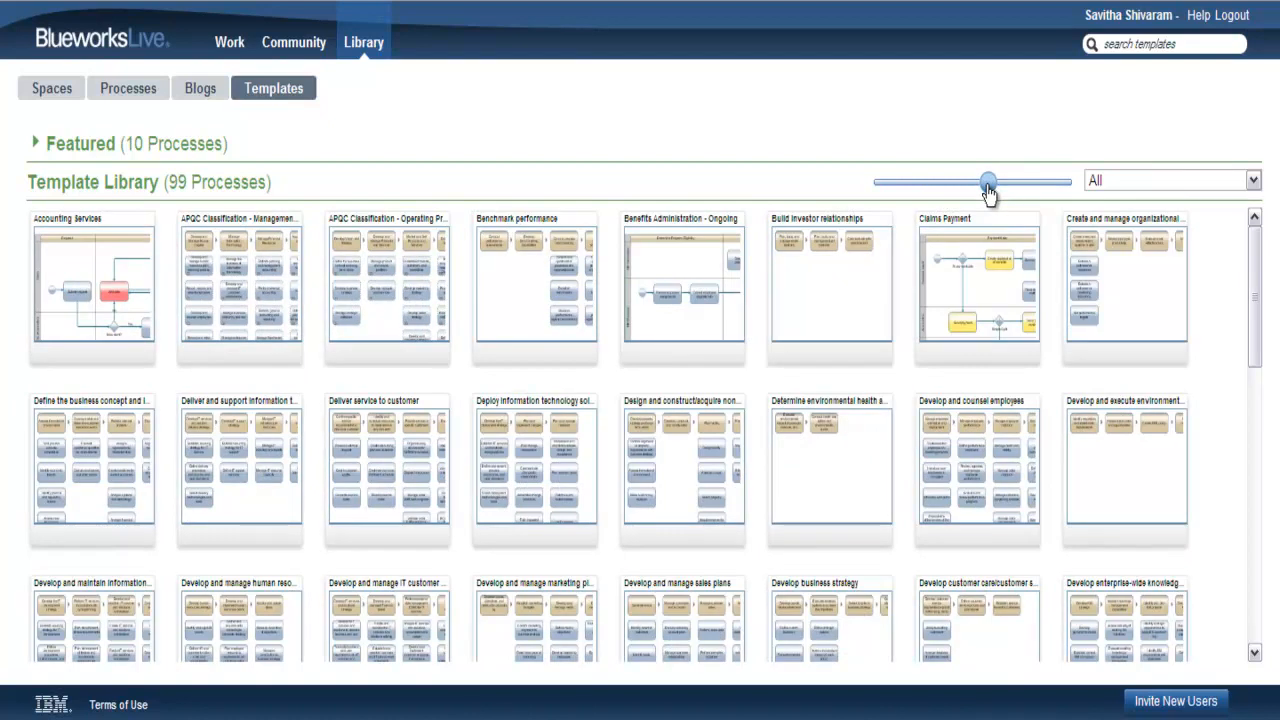
{"action": "left_click_drag", "start_coordinate": [988, 184], "coordinate": [988, 180]}
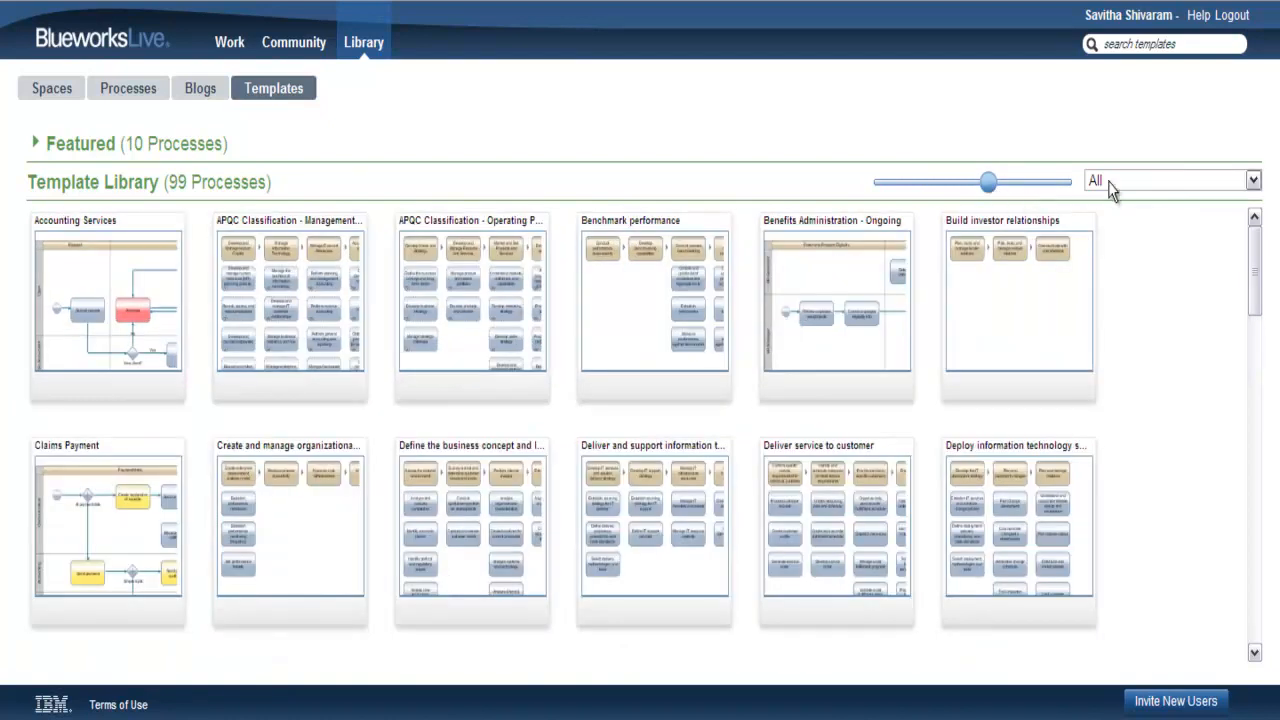
{"action": "mouse_move", "coordinate": [1140, 184]}
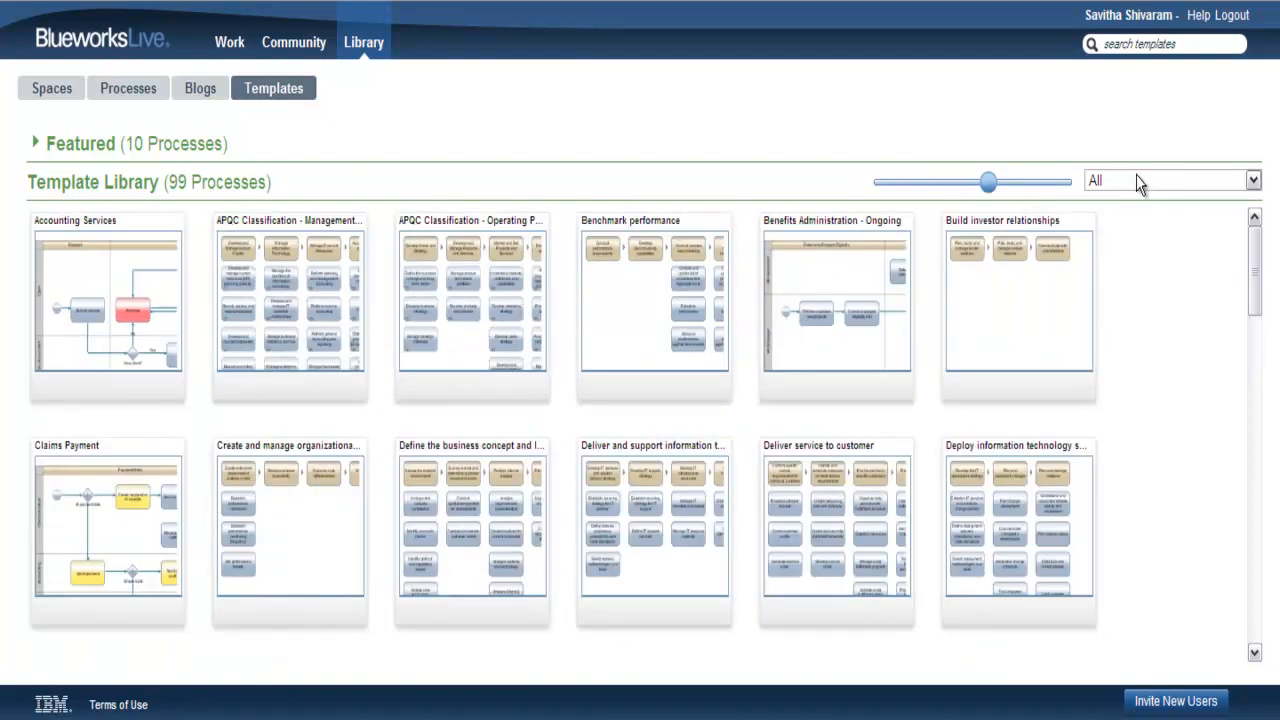
Filter the template library to the Human Resources category (15 processes)
{"action": "left_click", "coordinate": [1252, 180]}
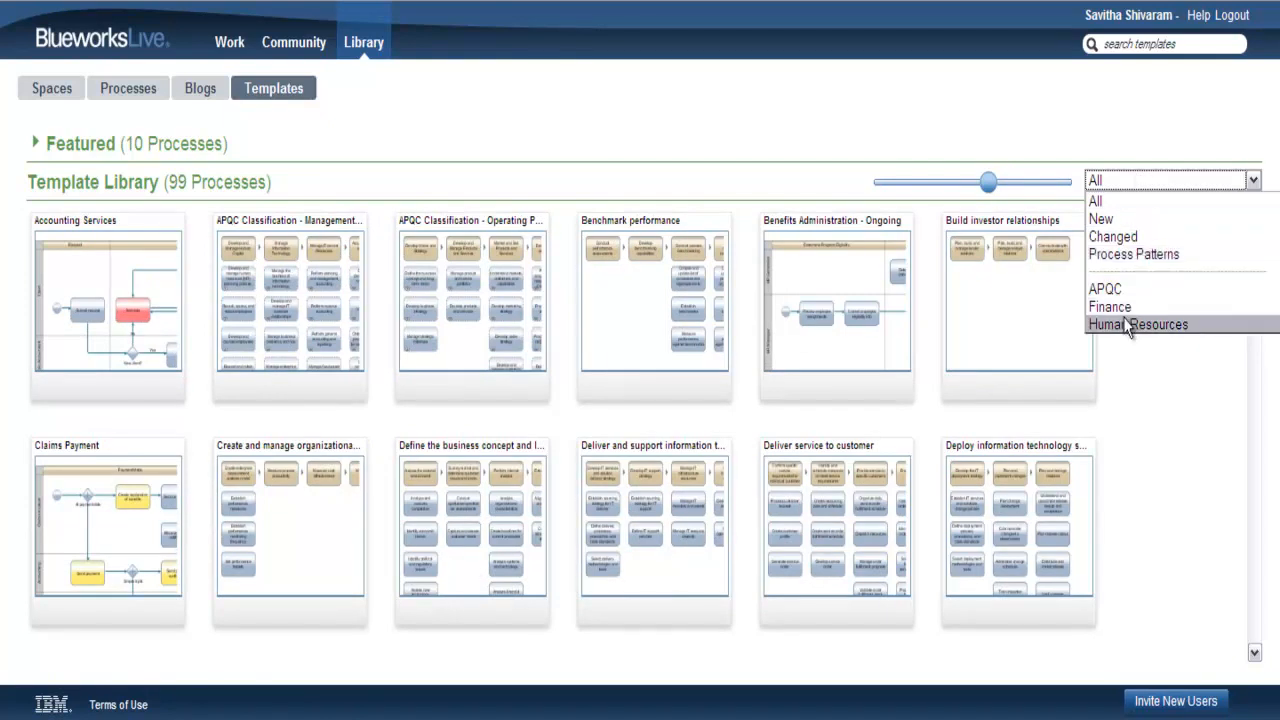
{"action": "left_click", "coordinate": [1136, 324]}
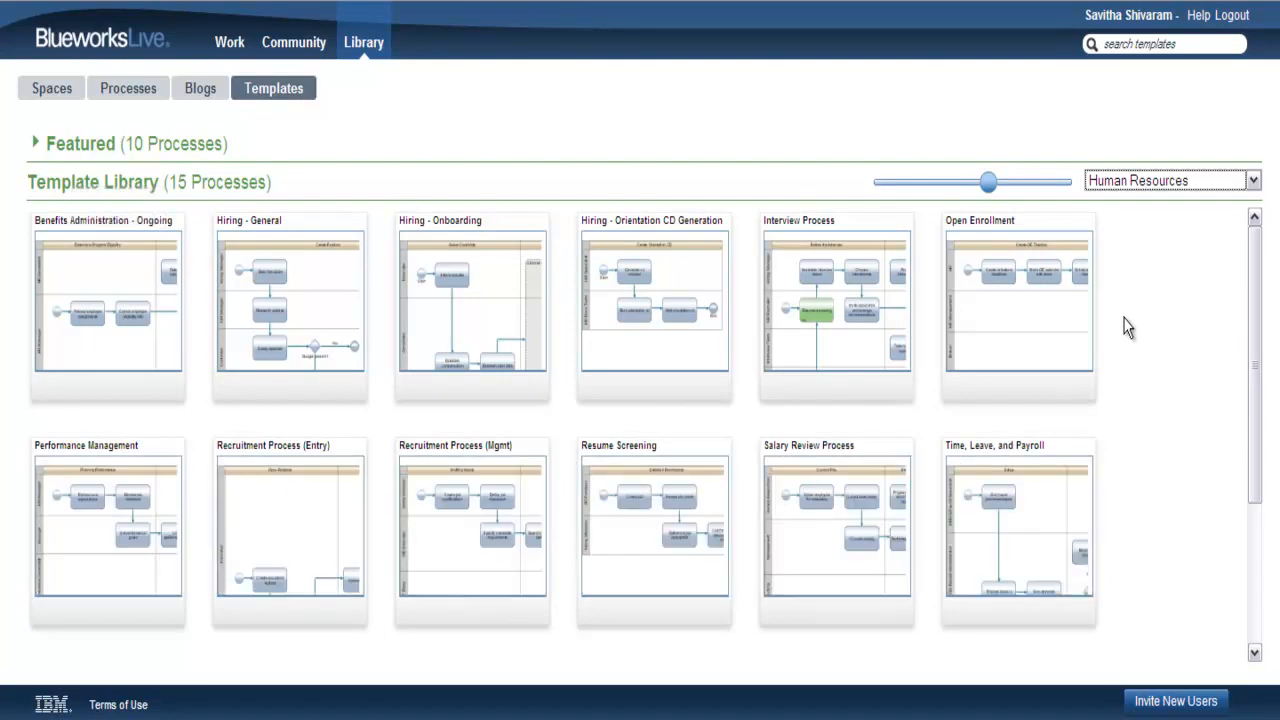
{"action": "mouse_move", "coordinate": [1148, 296]}
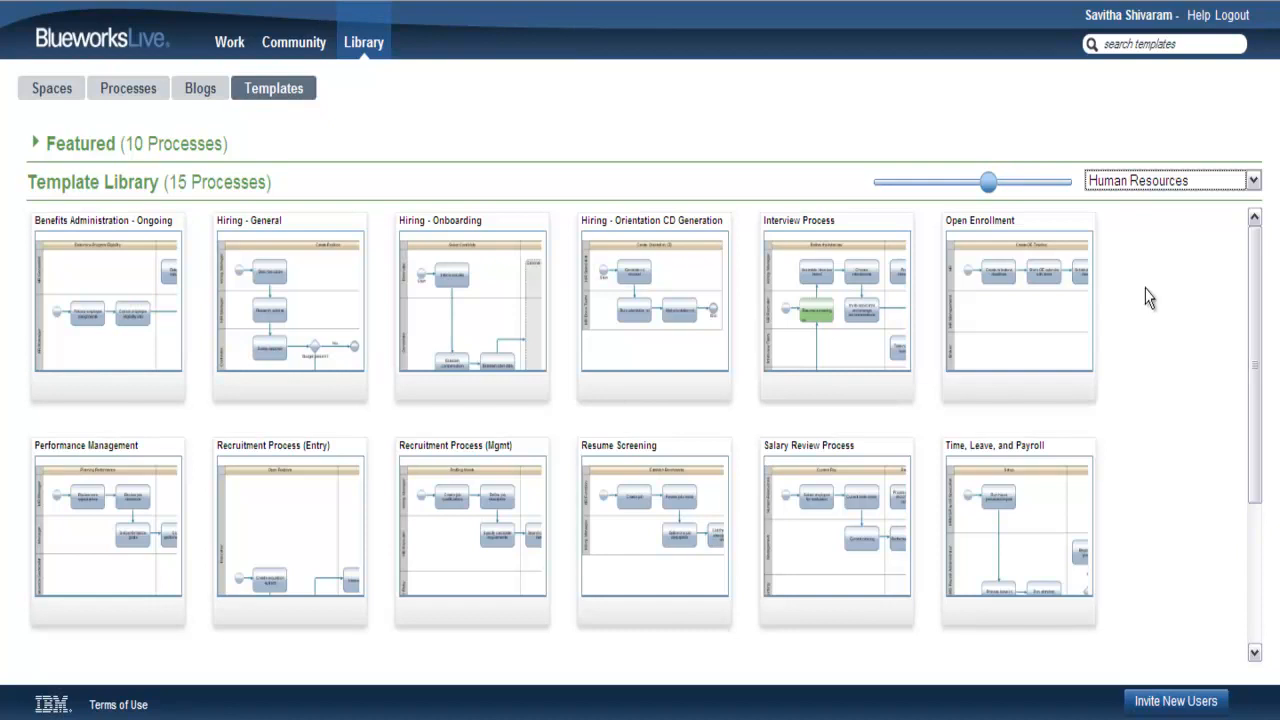